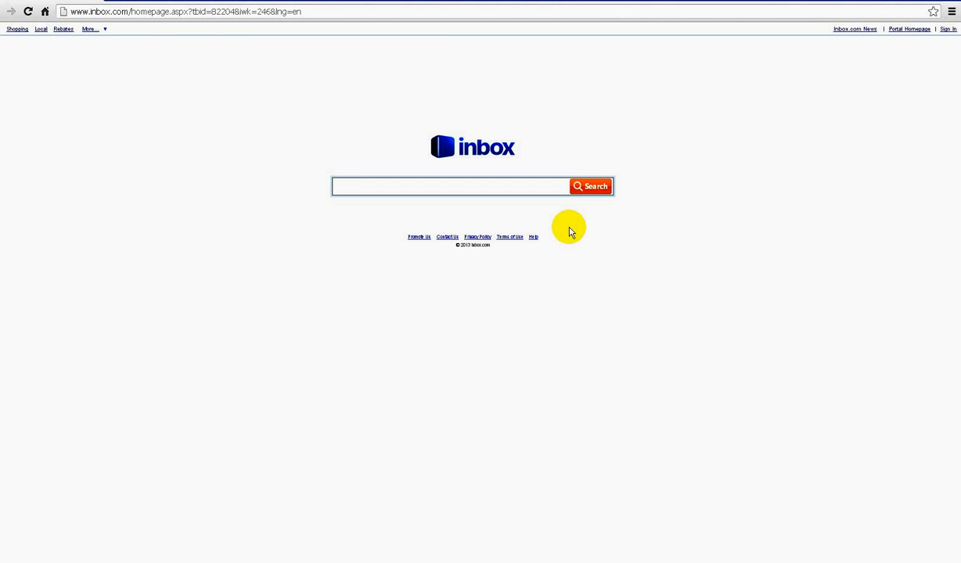
- Open Chrome's settings to reach the startup pages list showing Inbox.com
click(450, 186)
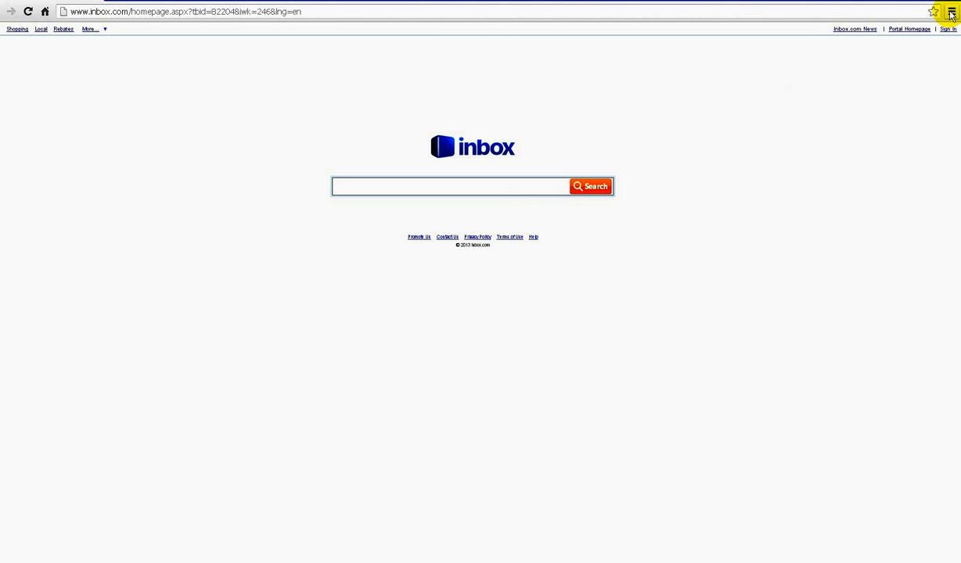
click(450, 186)
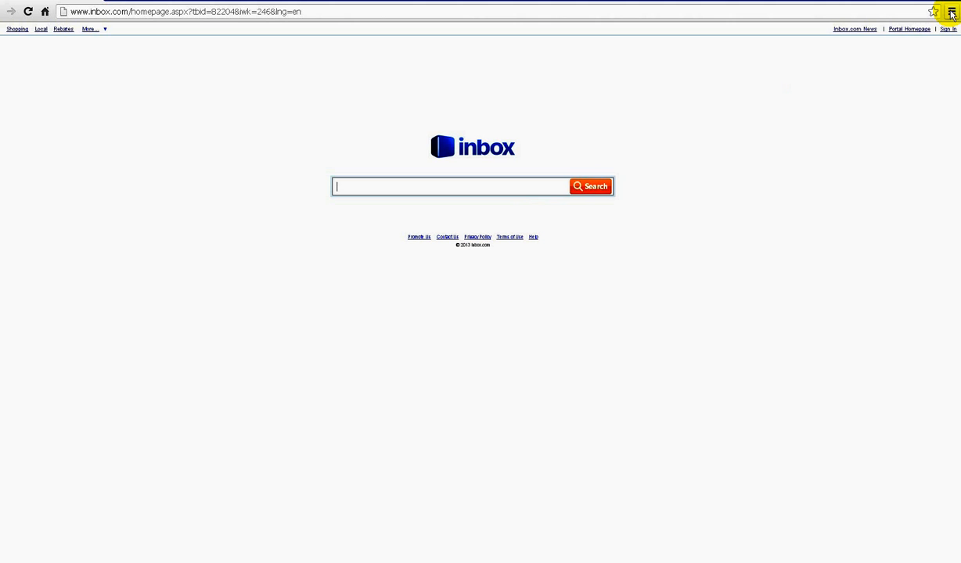
click(951, 11)
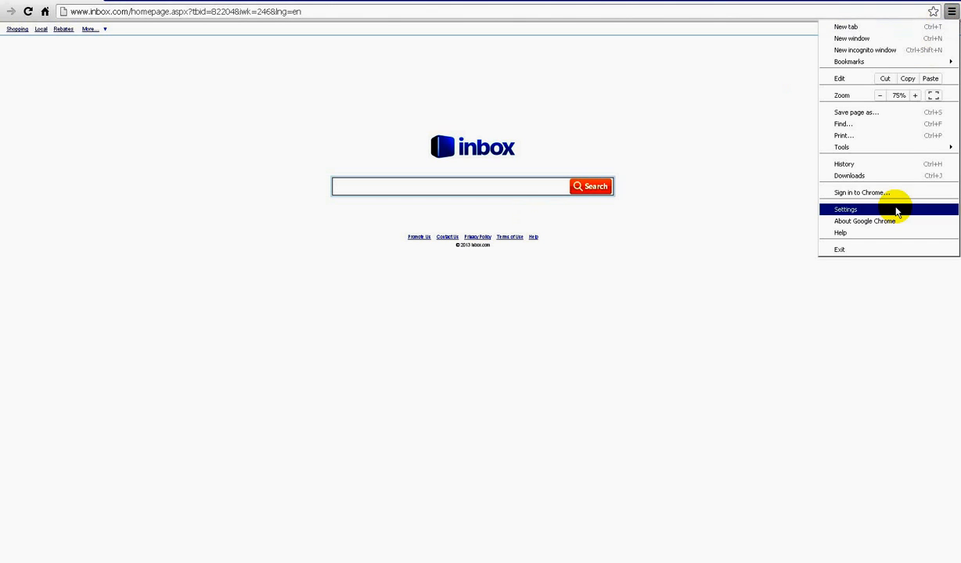
click(845, 209)
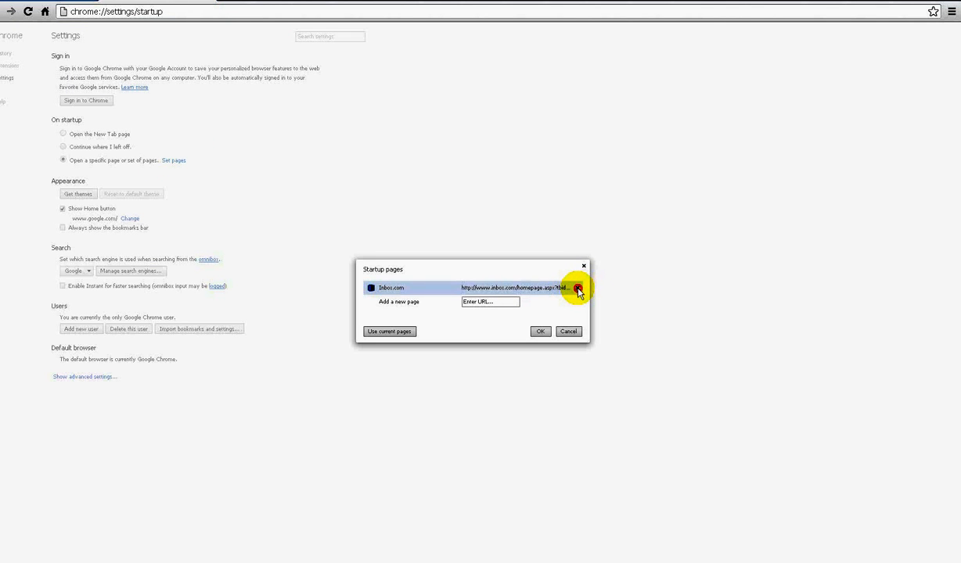
- Remove Inbox.com from the startup pages and enter 'google' as the new page
click(577, 288)
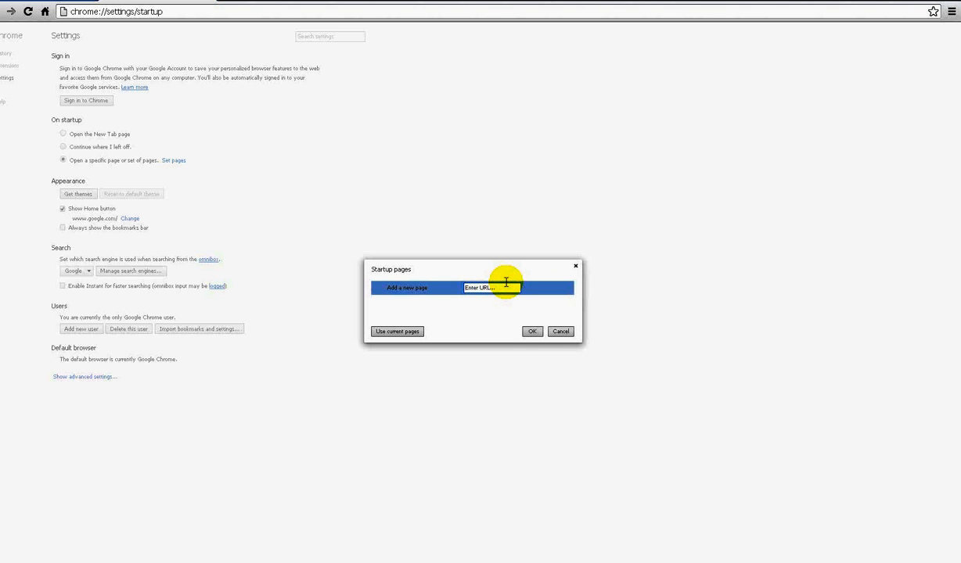
text(google)
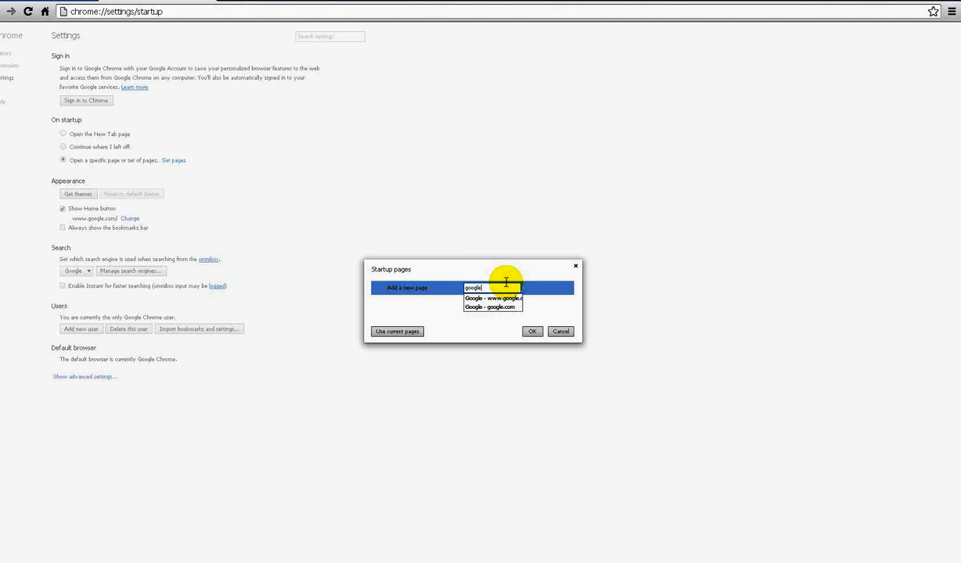